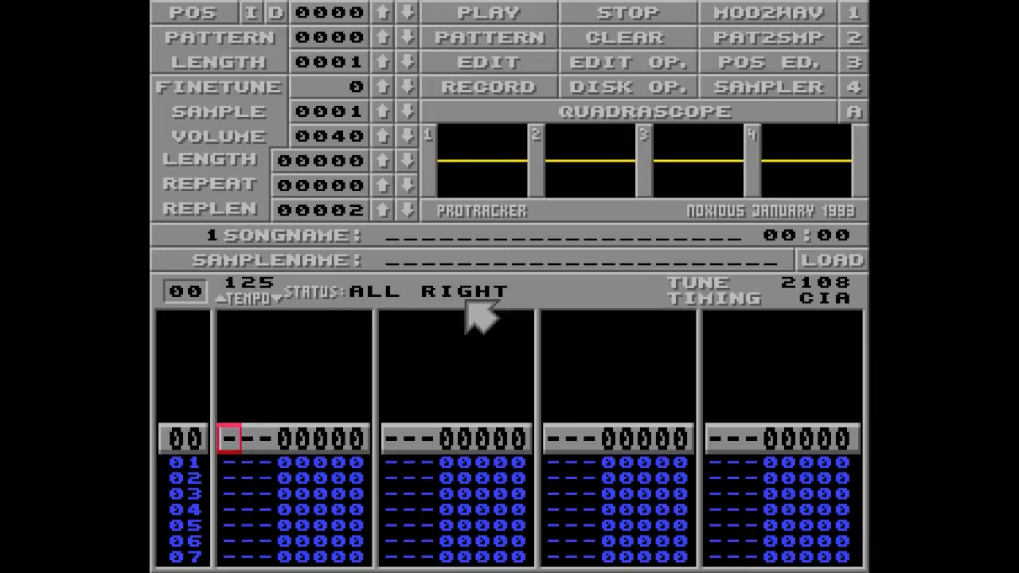
{"action": "mouse_move", "coordinate": [481, 318]}
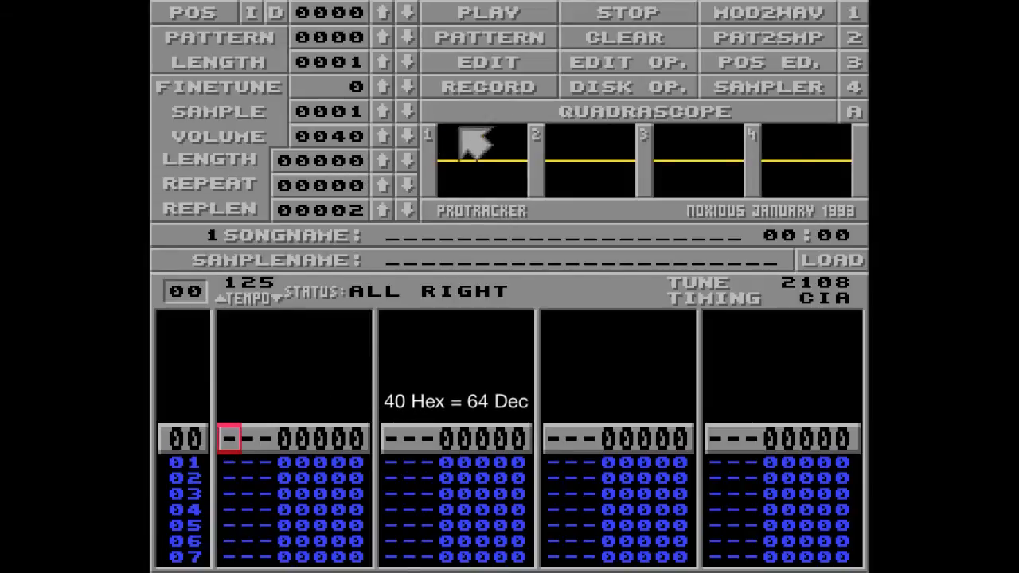
- Load the PERCO sample (length 1194) into sample slot 1 from Disk Op
{"action": "left_click", "coordinate": [628, 87]}
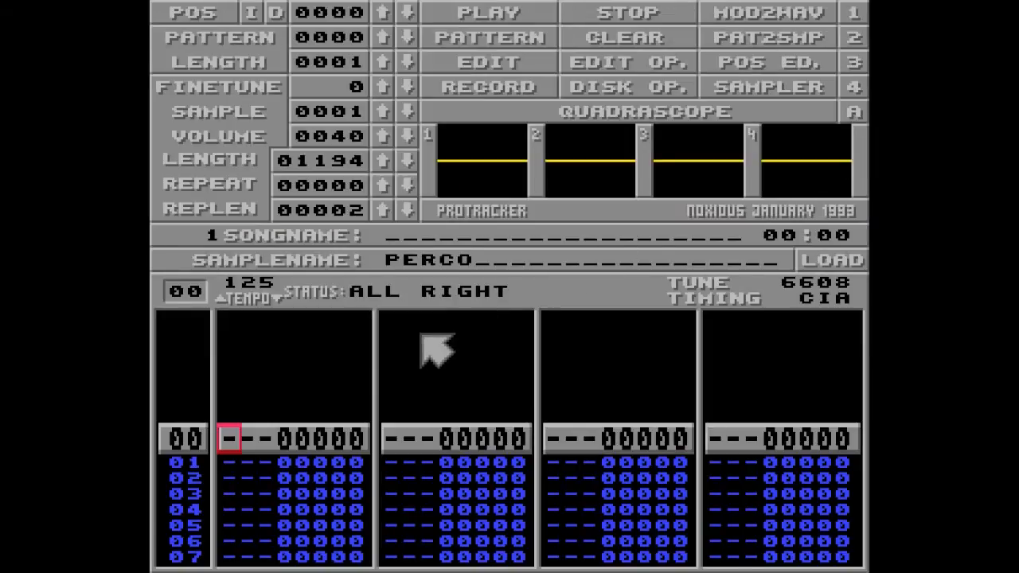
{"action": "mouse_move", "coordinate": [322, 370]}
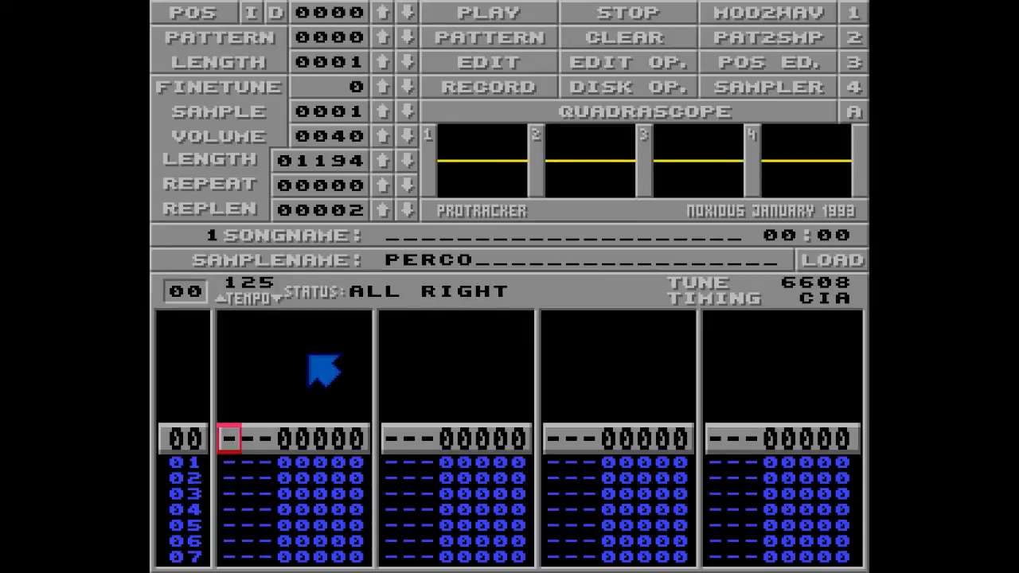
- Enable Edit mode to key in track 1's PERCO melody notes
{"action": "left_click", "coordinate": [487, 12]}
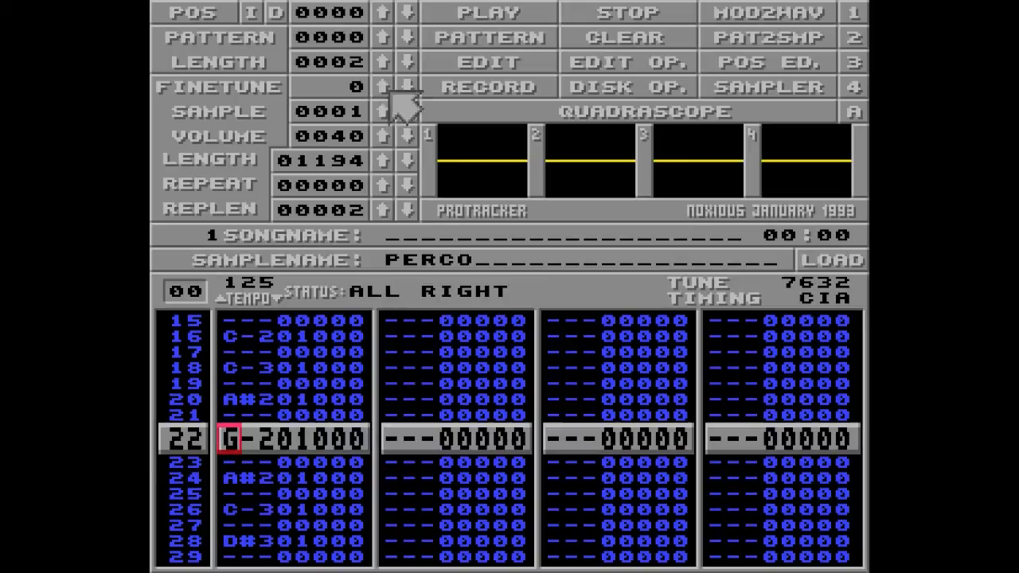
- Lower sample 01's volume to 0C with the Volume down arrow
{"action": "left_click", "coordinate": [406, 136]}
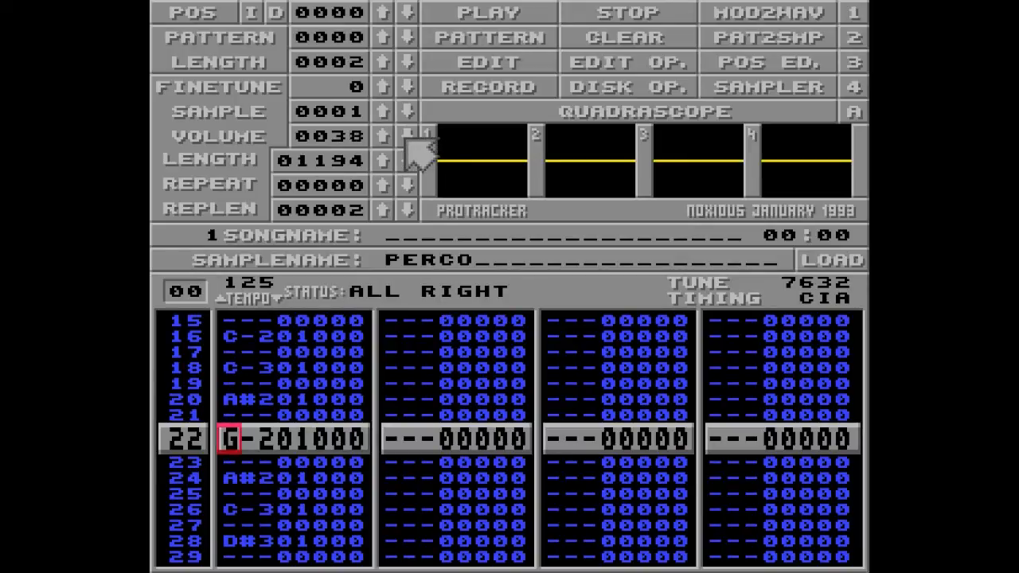
{"action": "left_click", "coordinate": [406, 136]}
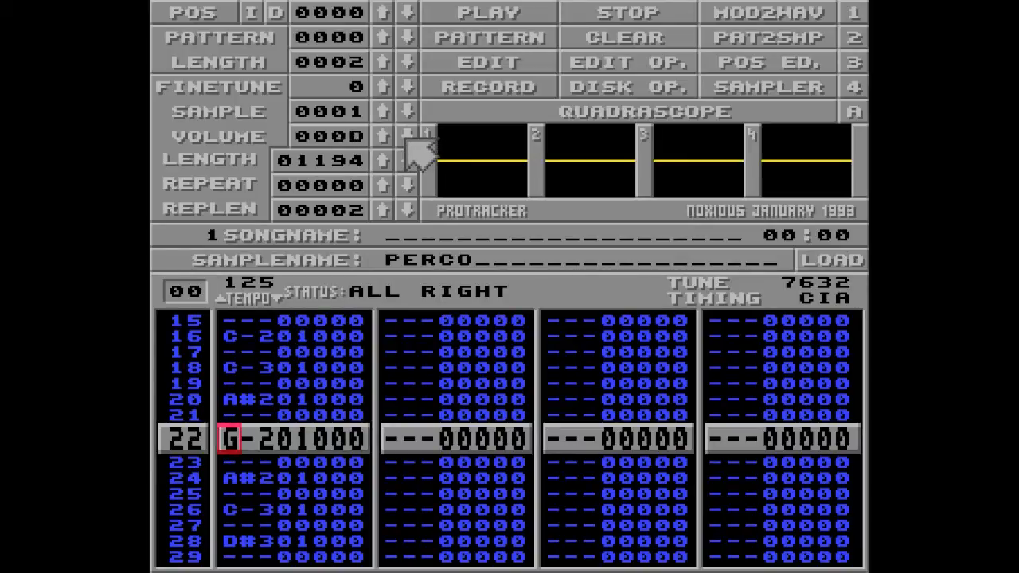
{"action": "left_click", "coordinate": [406, 145]}
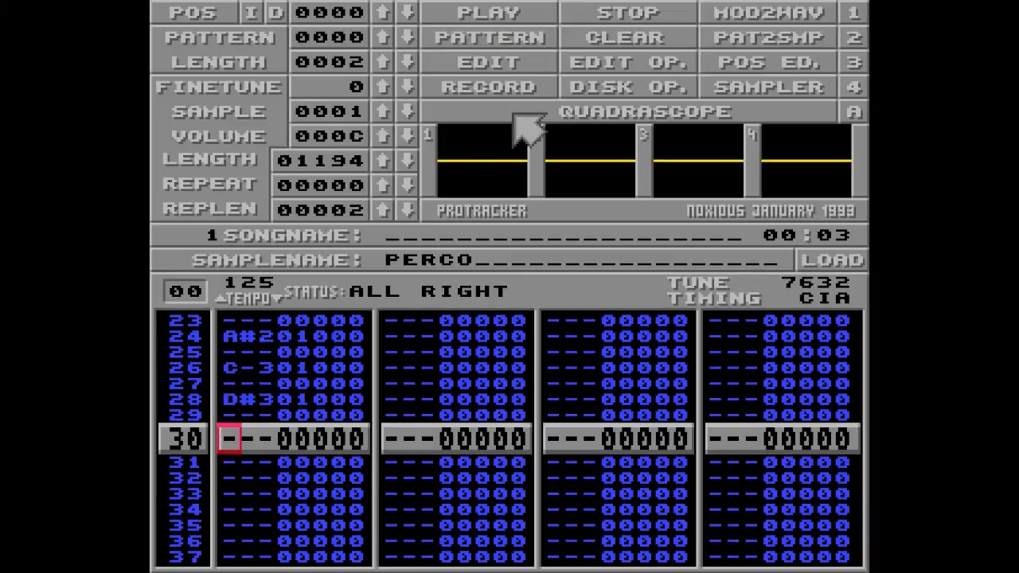
{"action": "mouse_move", "coordinate": [390, 331]}
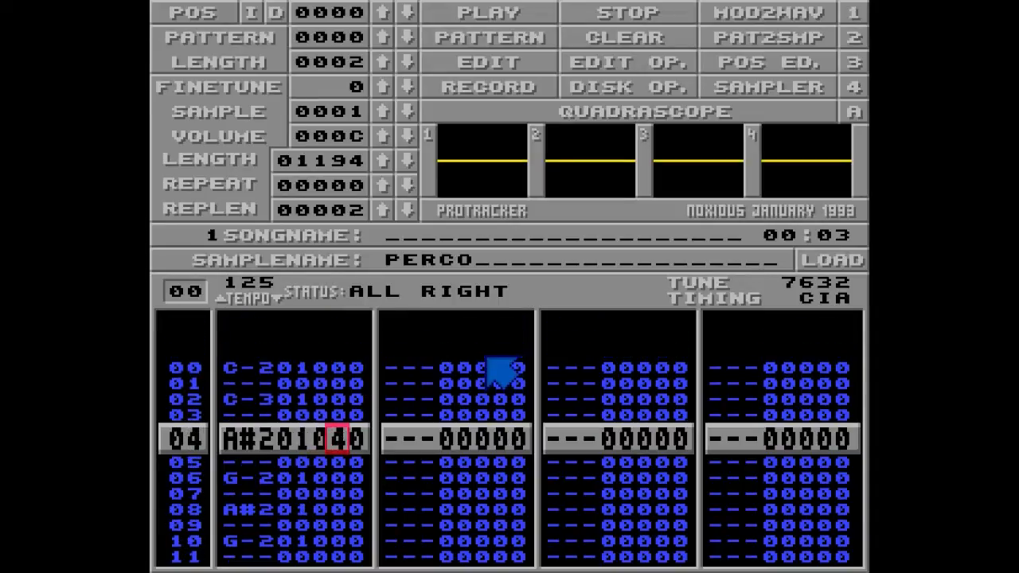
- Raise PERCO's volume back to 40 and enter C0C commands between track 1's notes
{"action": "left_click", "coordinate": [382, 136]}
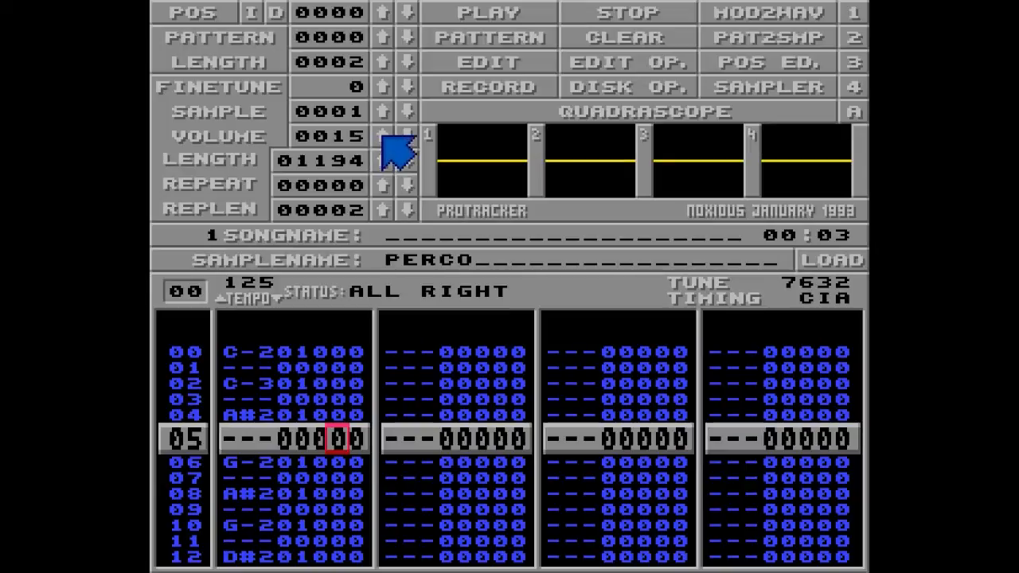
{"action": "left_click", "coordinate": [381, 136]}
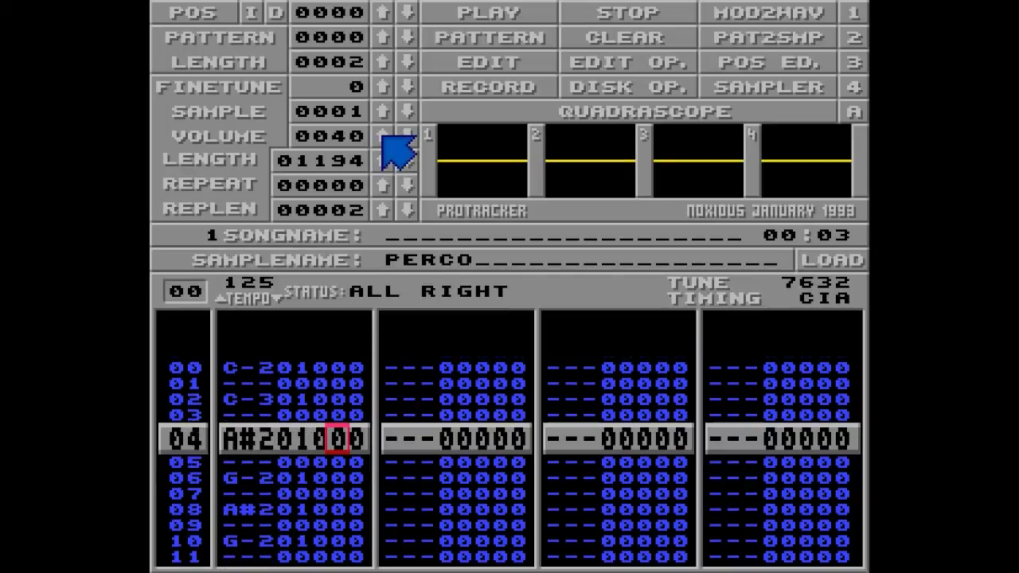
{"action": "key", "text": "Down"}
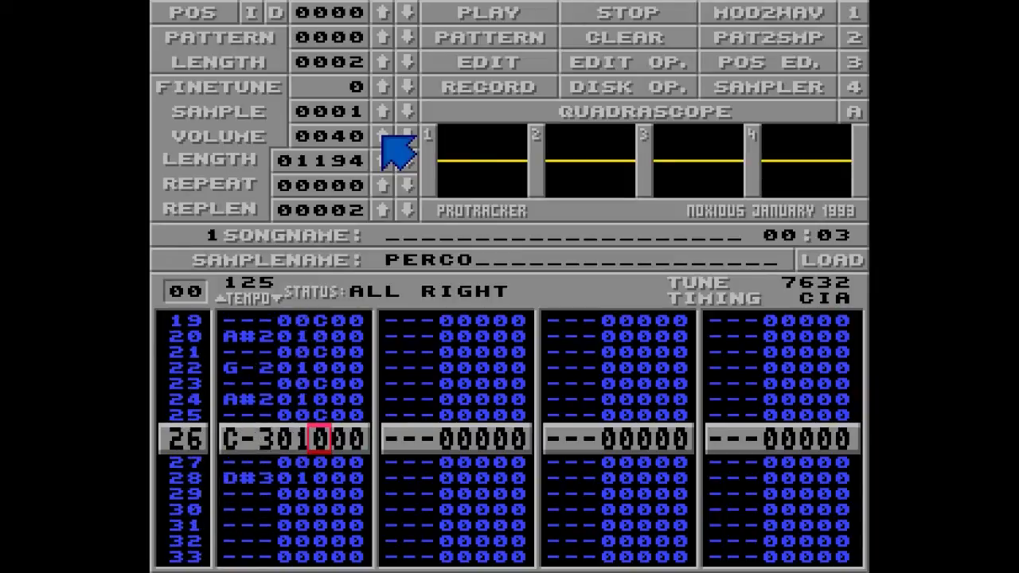
{"action": "scroll", "scroll_direction": "up", "scroll_amount": 3}
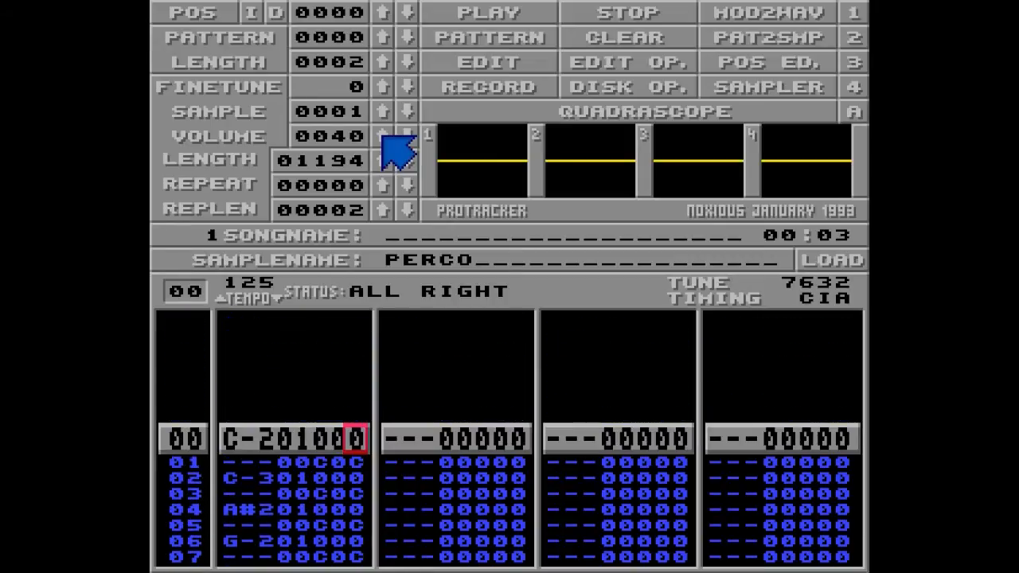
{"action": "left_click", "coordinate": [488, 12]}
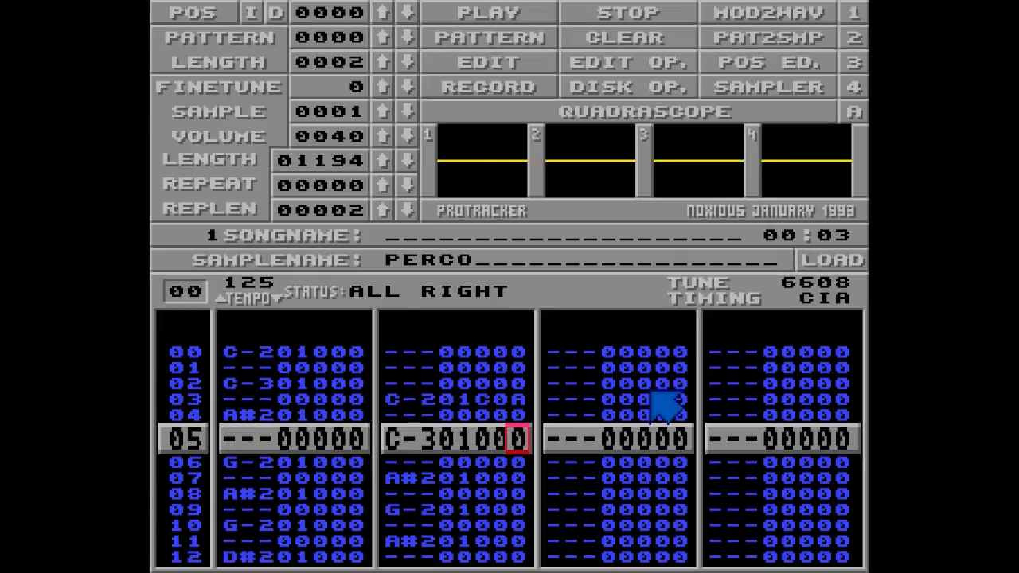
{"action": "mouse_move", "coordinate": [557, 426]}
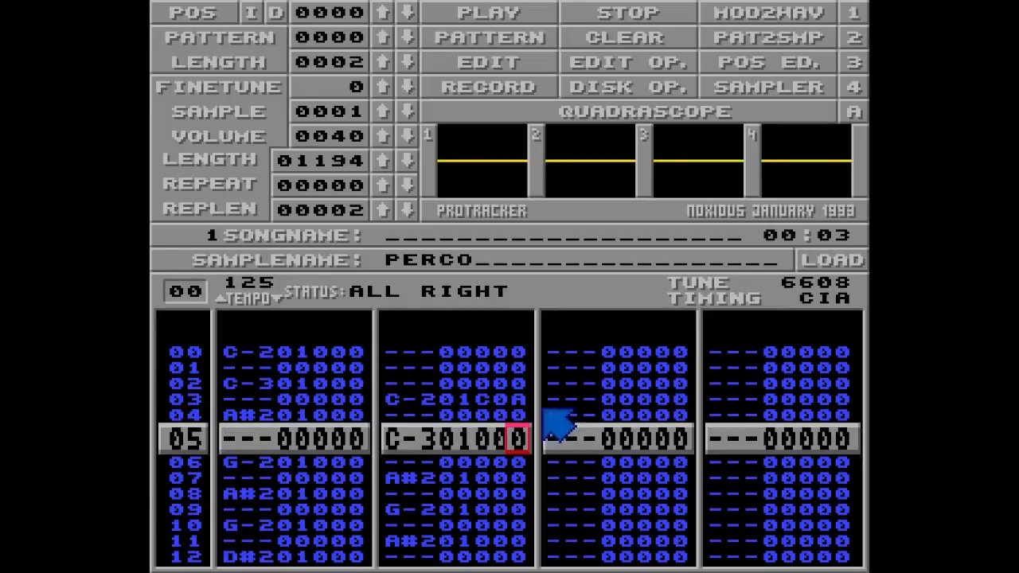
{"action": "mouse_move", "coordinate": [374, 243]}
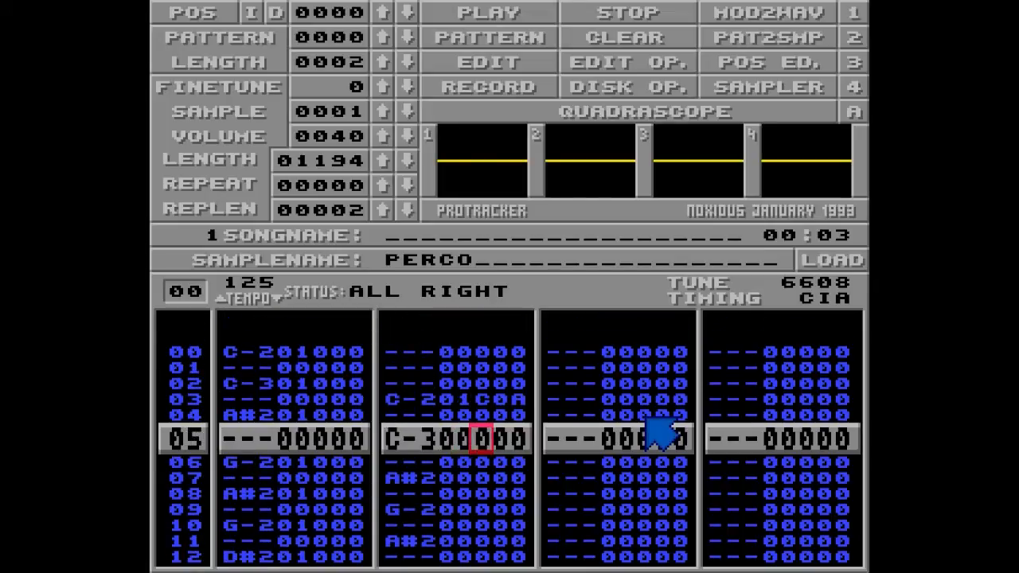
- Clear sample numbers from track 2's remaining echo notes through the D#3 at row 31
{"action": "left_click", "coordinate": [554, 438]}
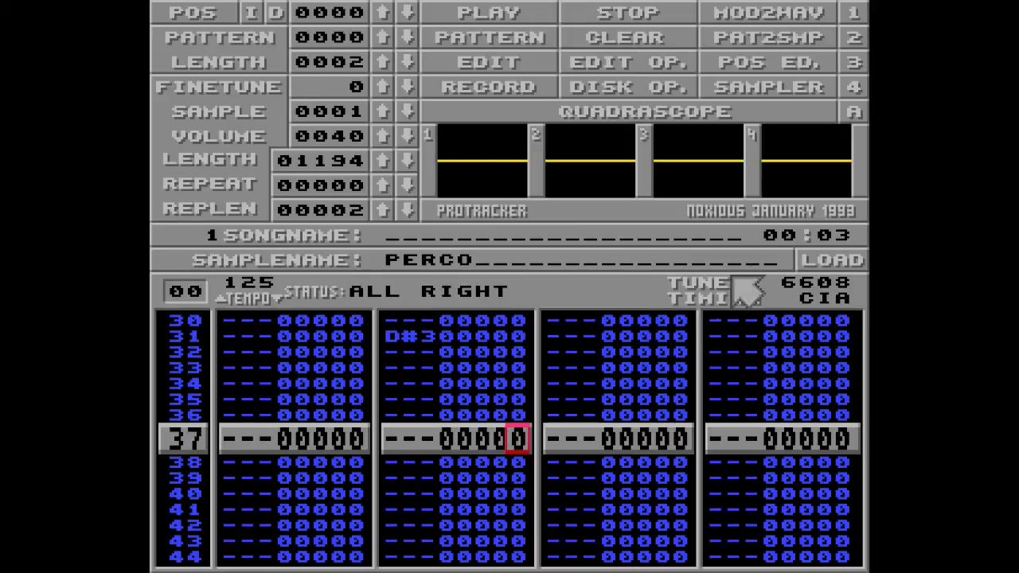
{"action": "mouse_move", "coordinate": [637, 366]}
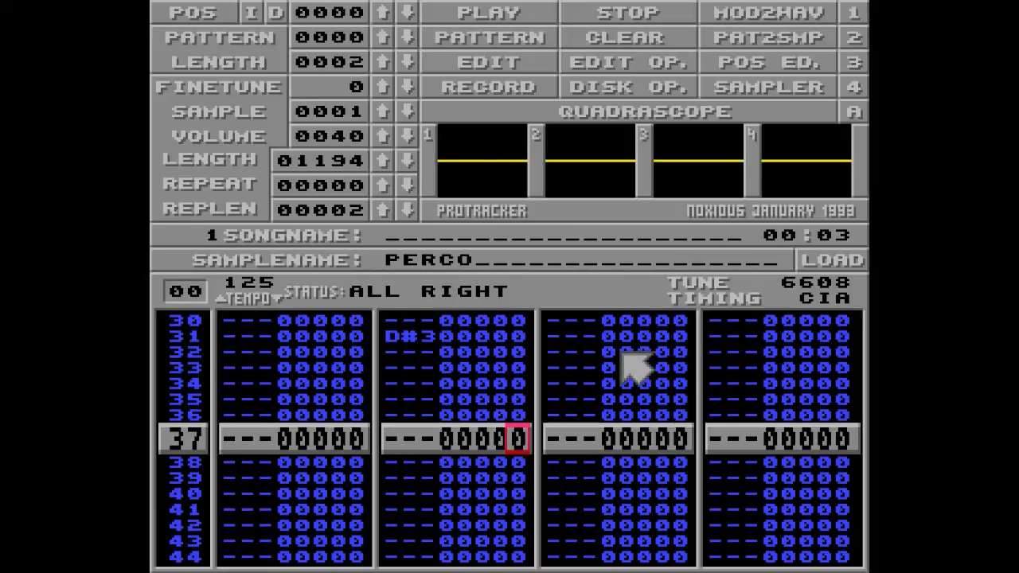